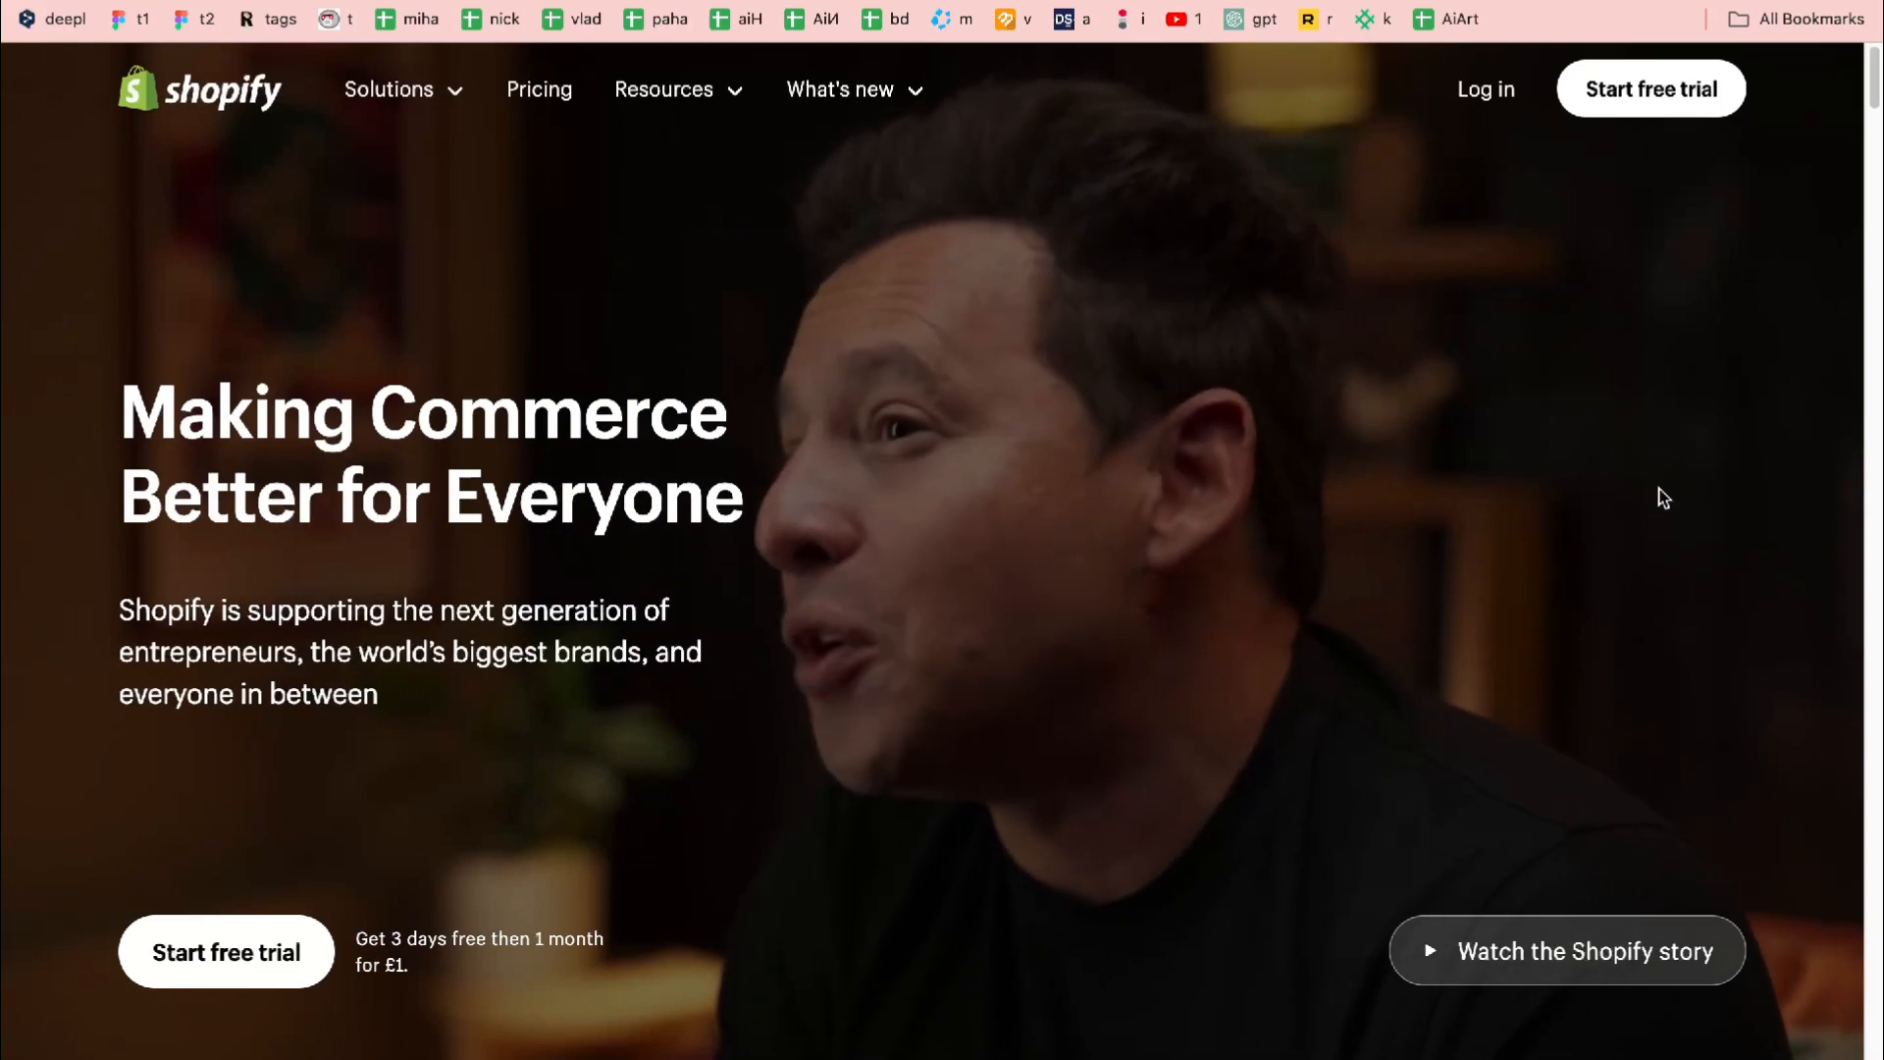
Scroll the Shopify homepage past the hero video to the merchant statistics section
{"action": "scroll", "scroll_direction": "down", "scroll_amount": 3}
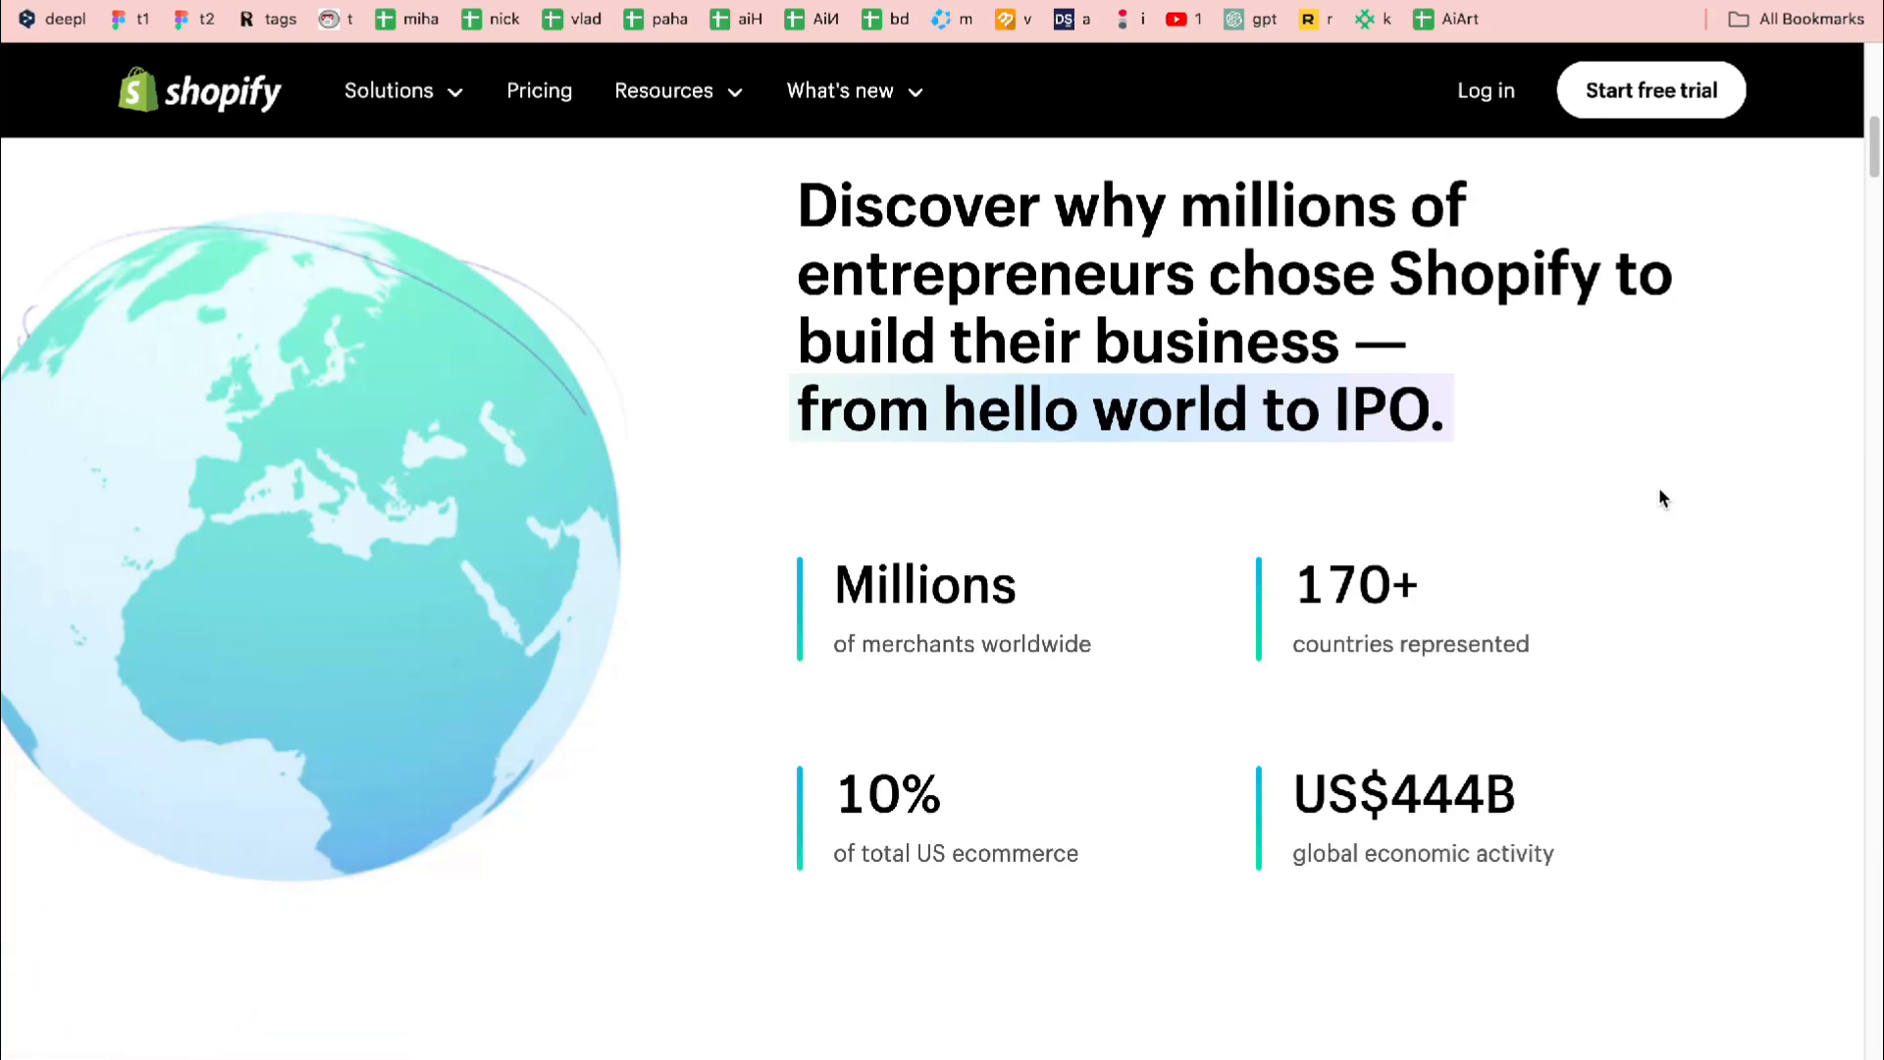
Open the Solutions menu listing Start, Sell, Market and Manage offerings
{"action": "left_click", "coordinate": [389, 91]}
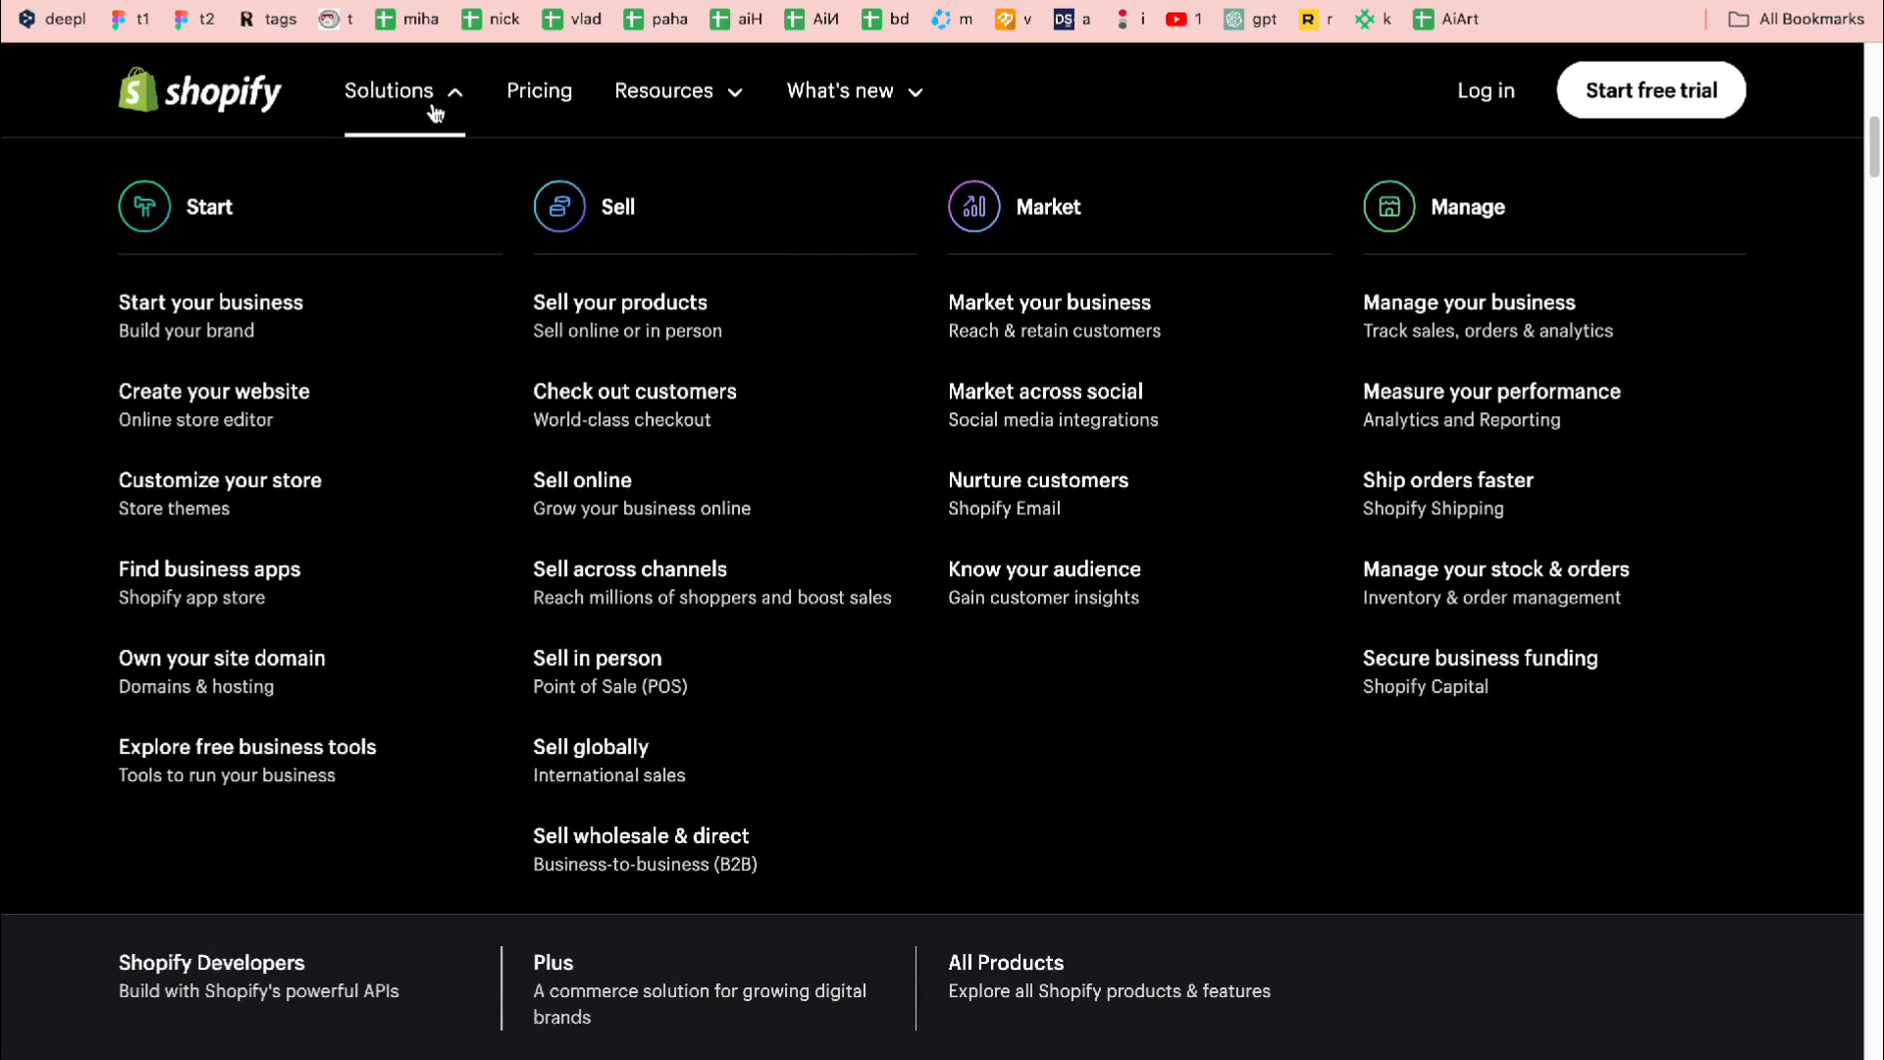
{"action": "mouse_move", "coordinate": [589, 481]}
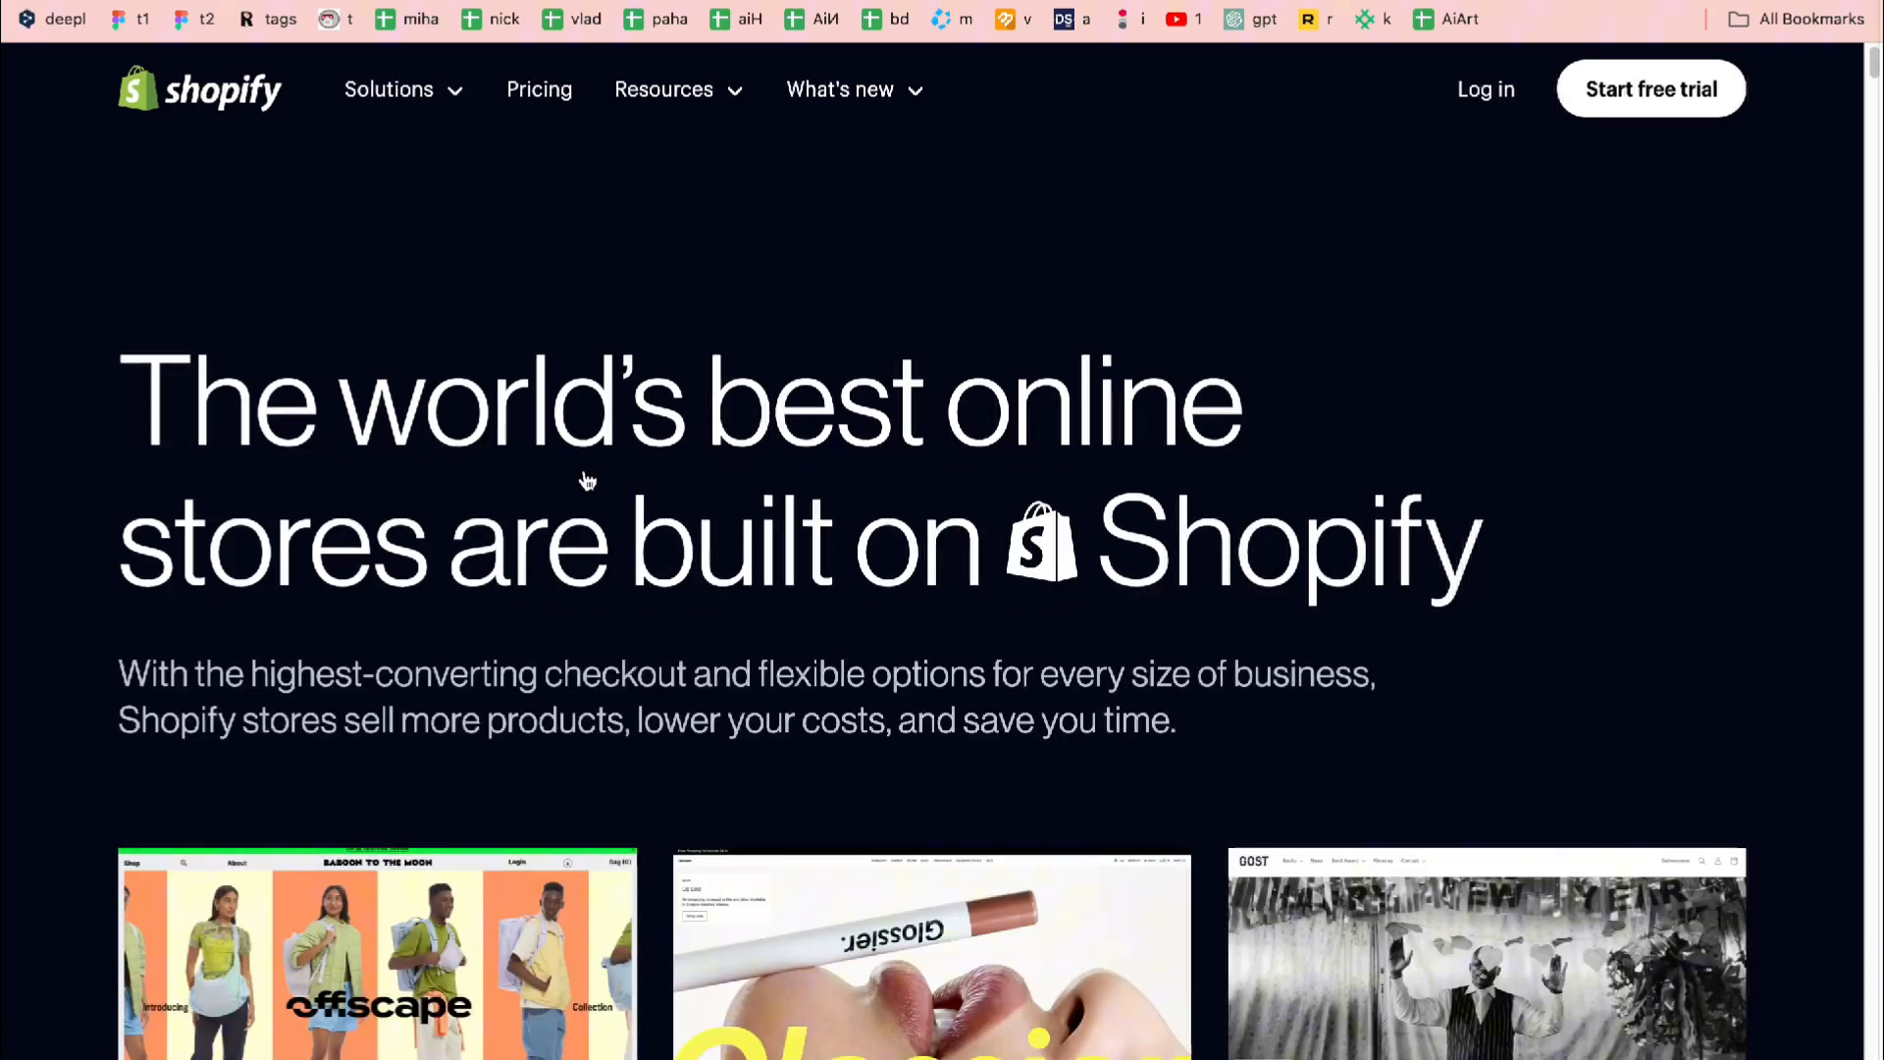
Scroll the online store page down to the uptime, checkout and AI features
{"action": "scroll", "scroll_direction": "down", "scroll_amount": 3}
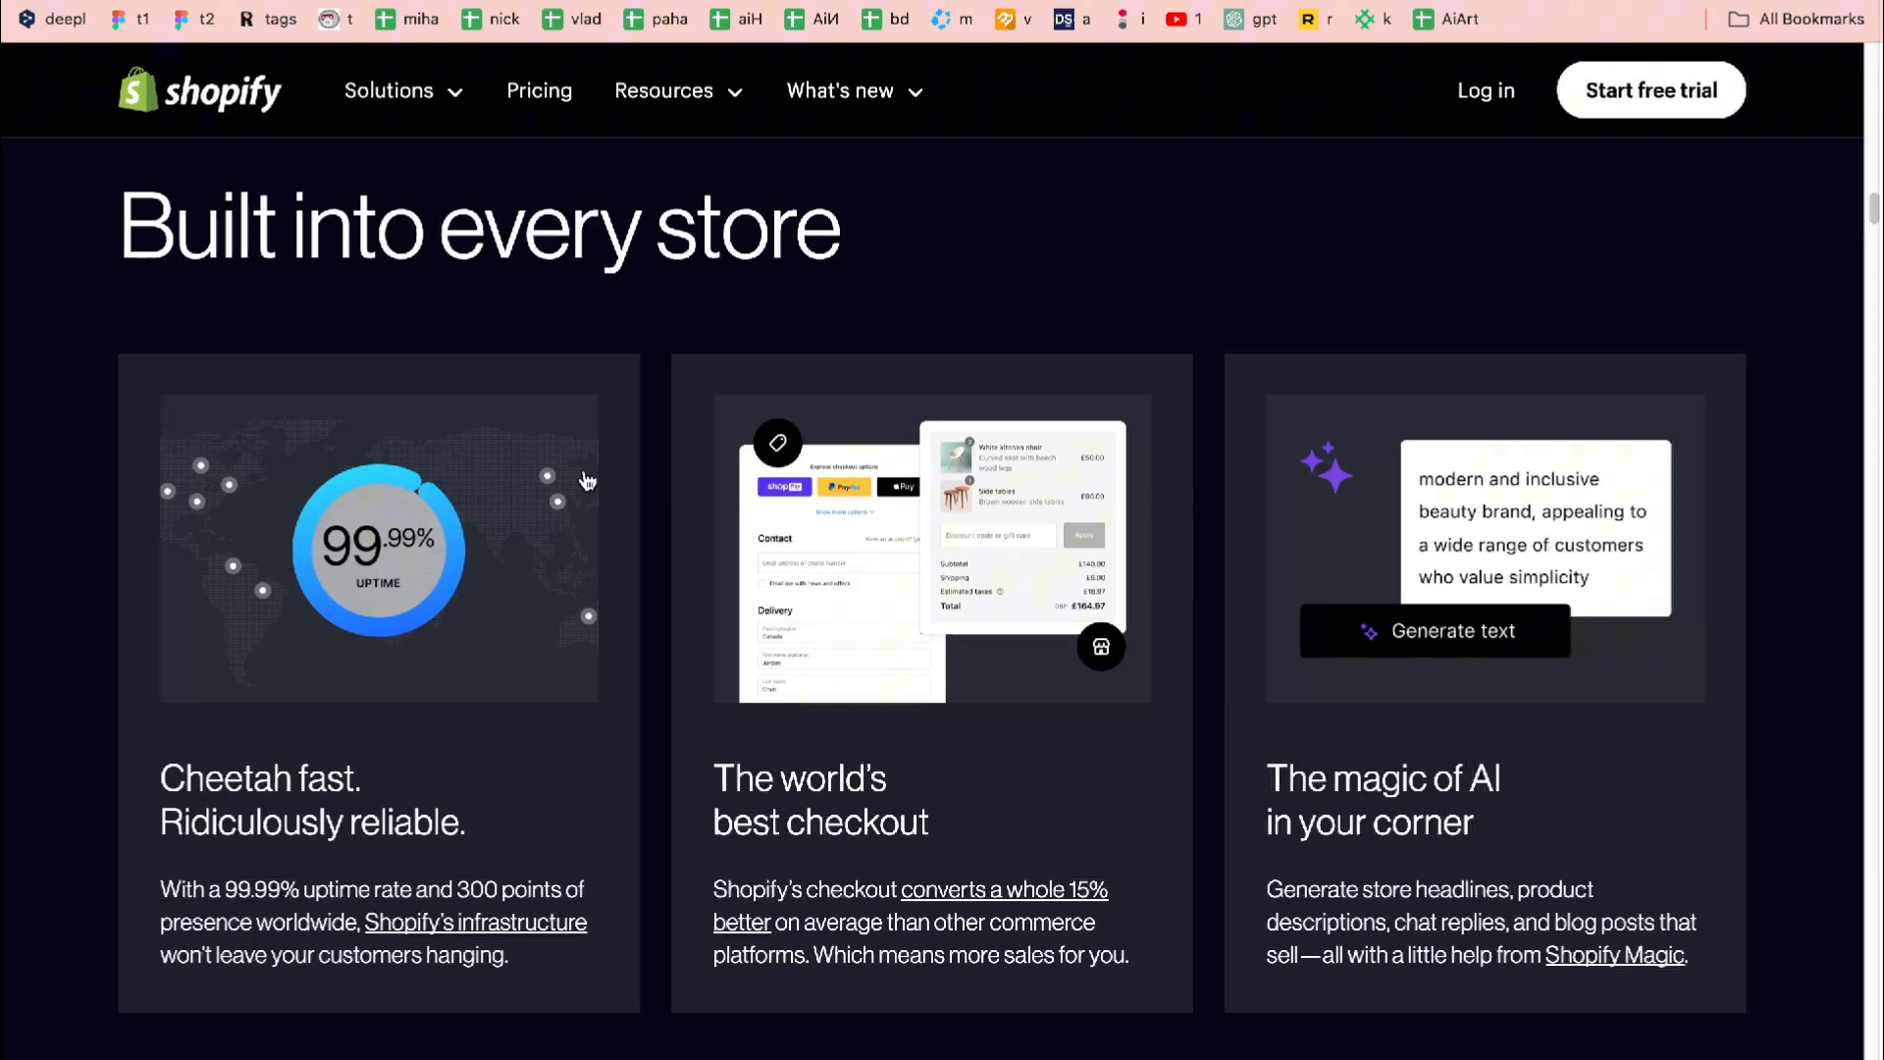
{"action": "scroll", "scroll_direction": "down", "scroll_amount": 3}
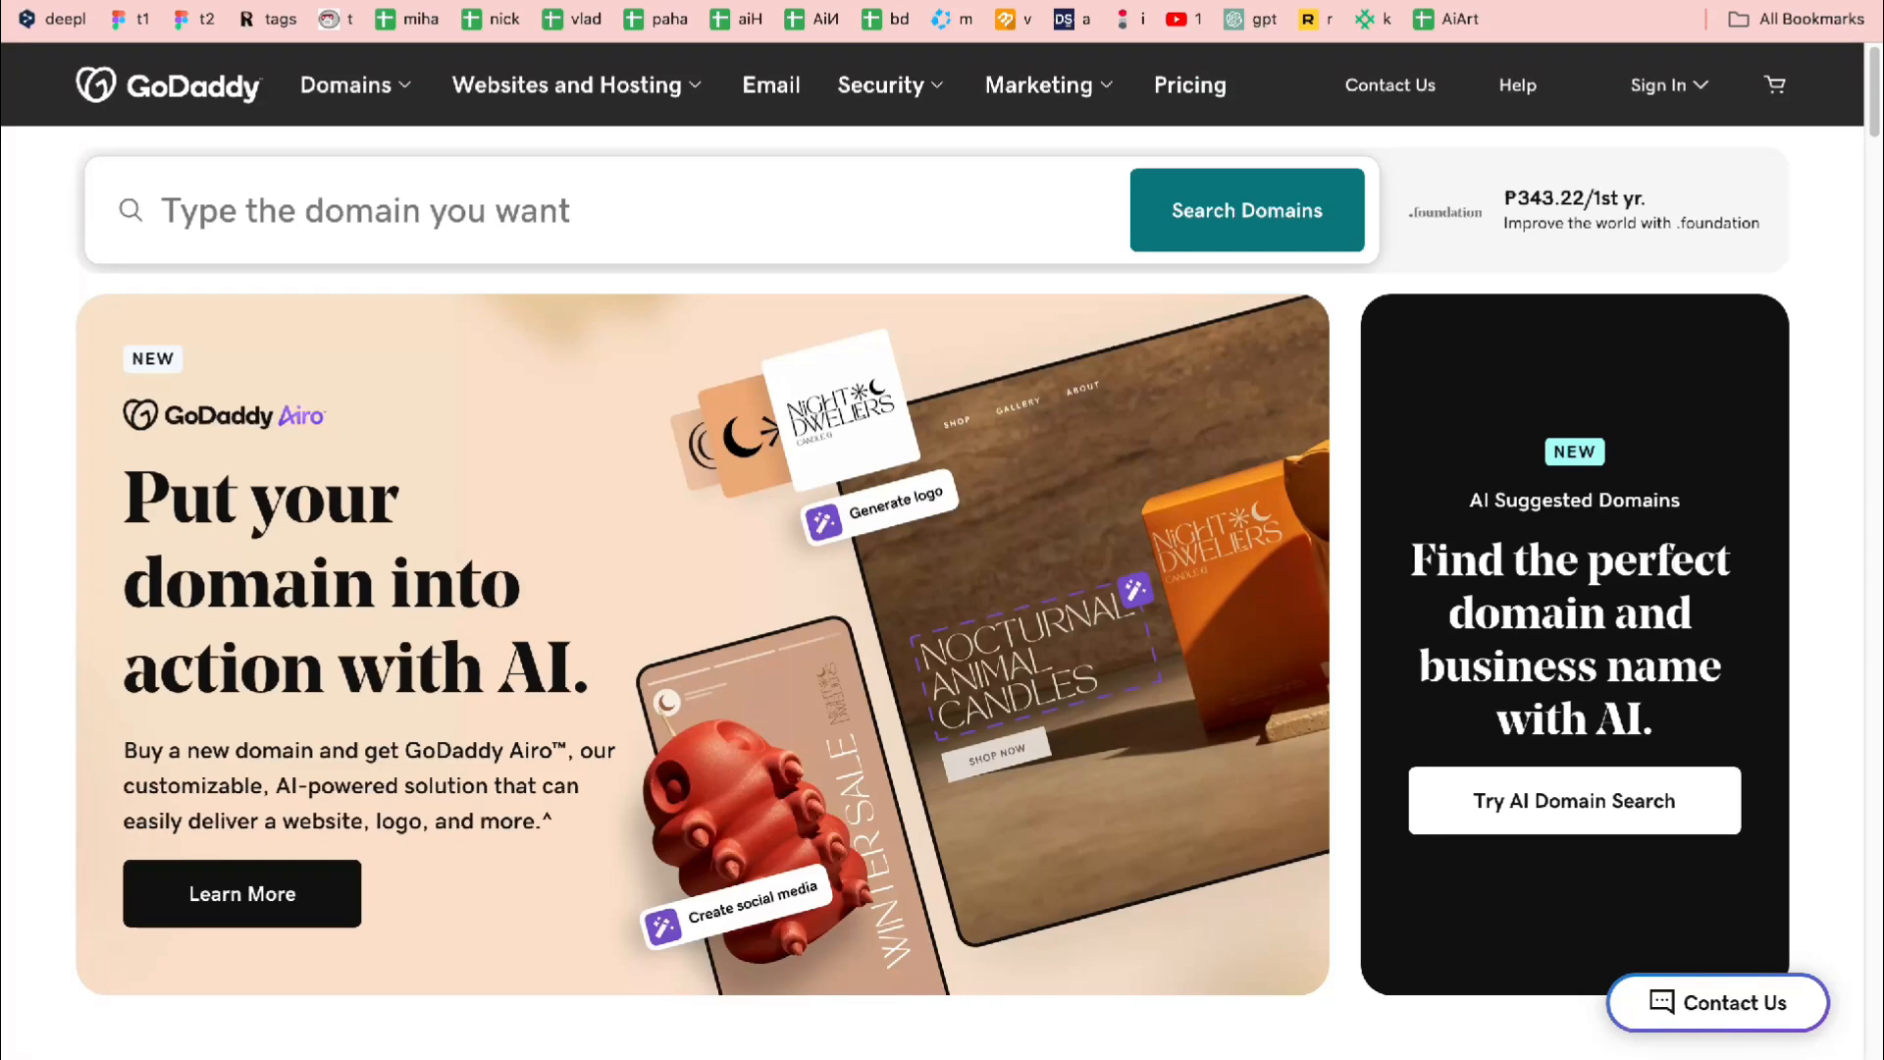
Open GoDaddy's Websites and Hosting menu showing Website Builder, WordPress and VPS options
{"action": "left_click", "coordinate": [567, 84]}
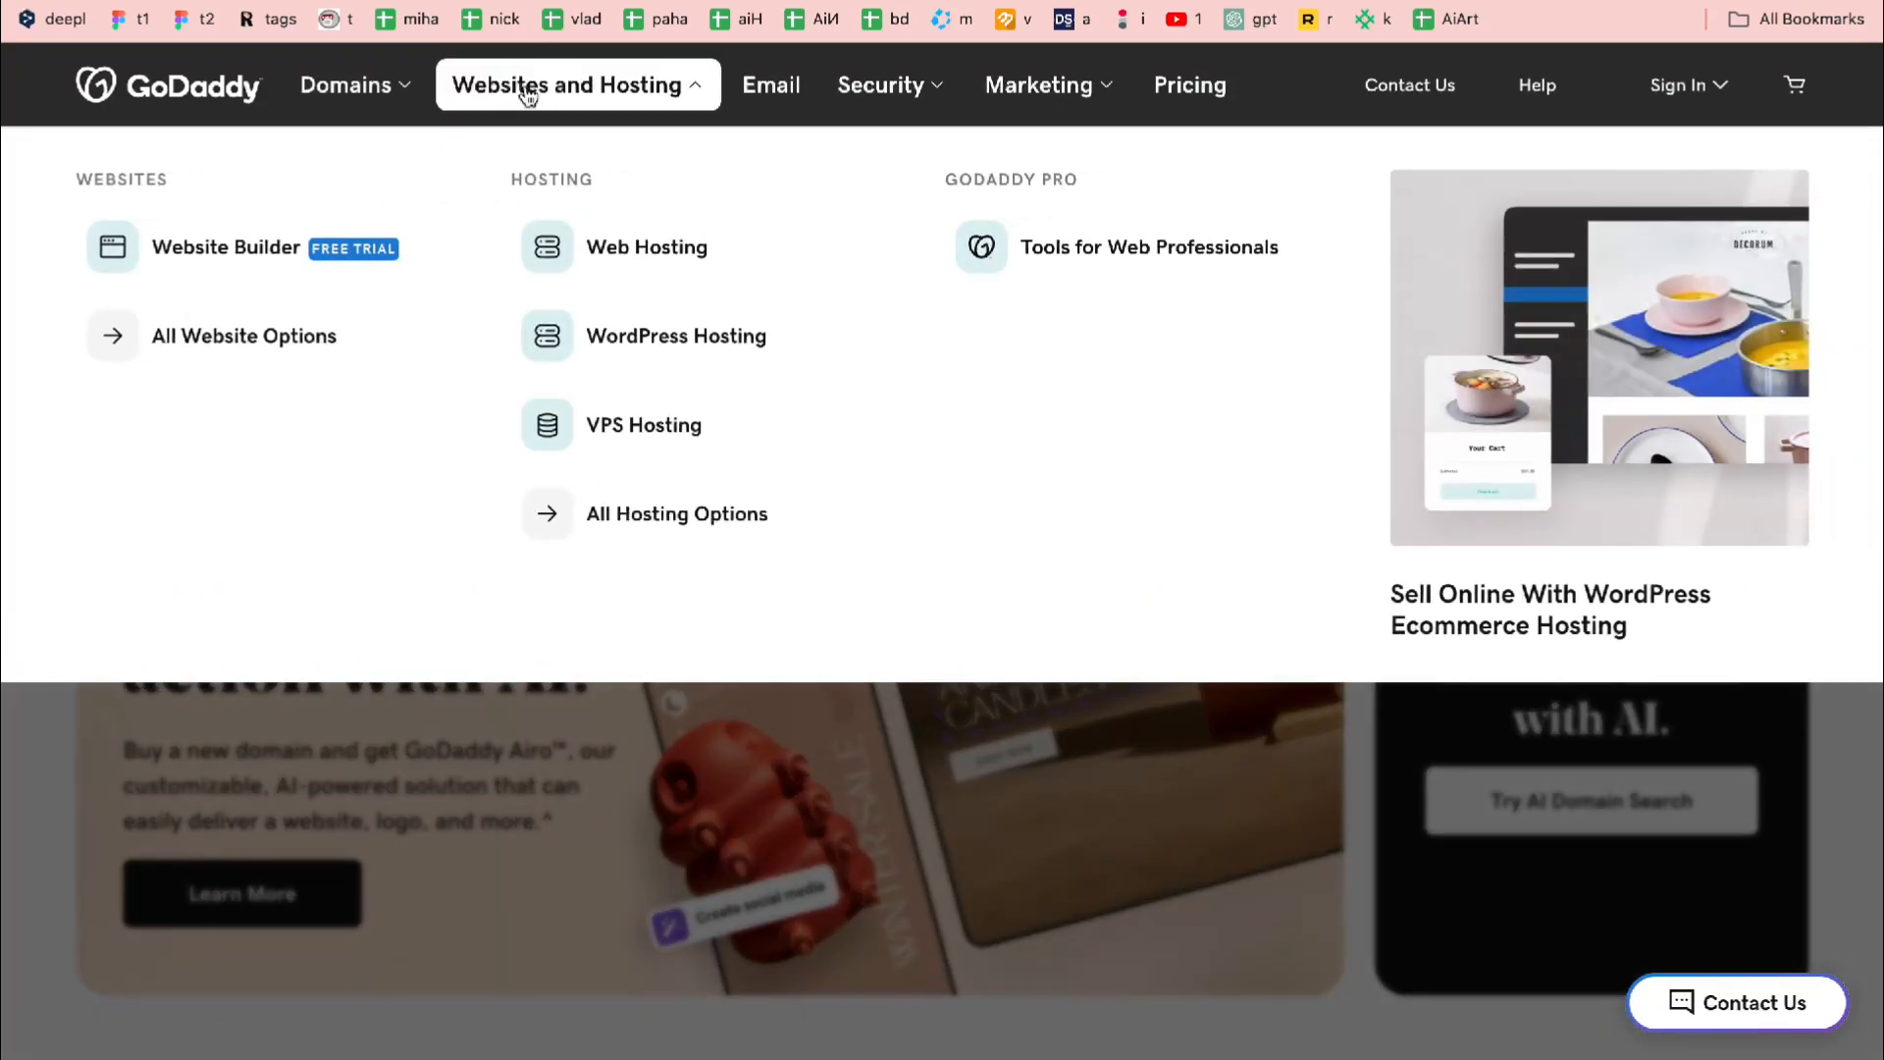
{"action": "mouse_move", "coordinate": [224, 246]}
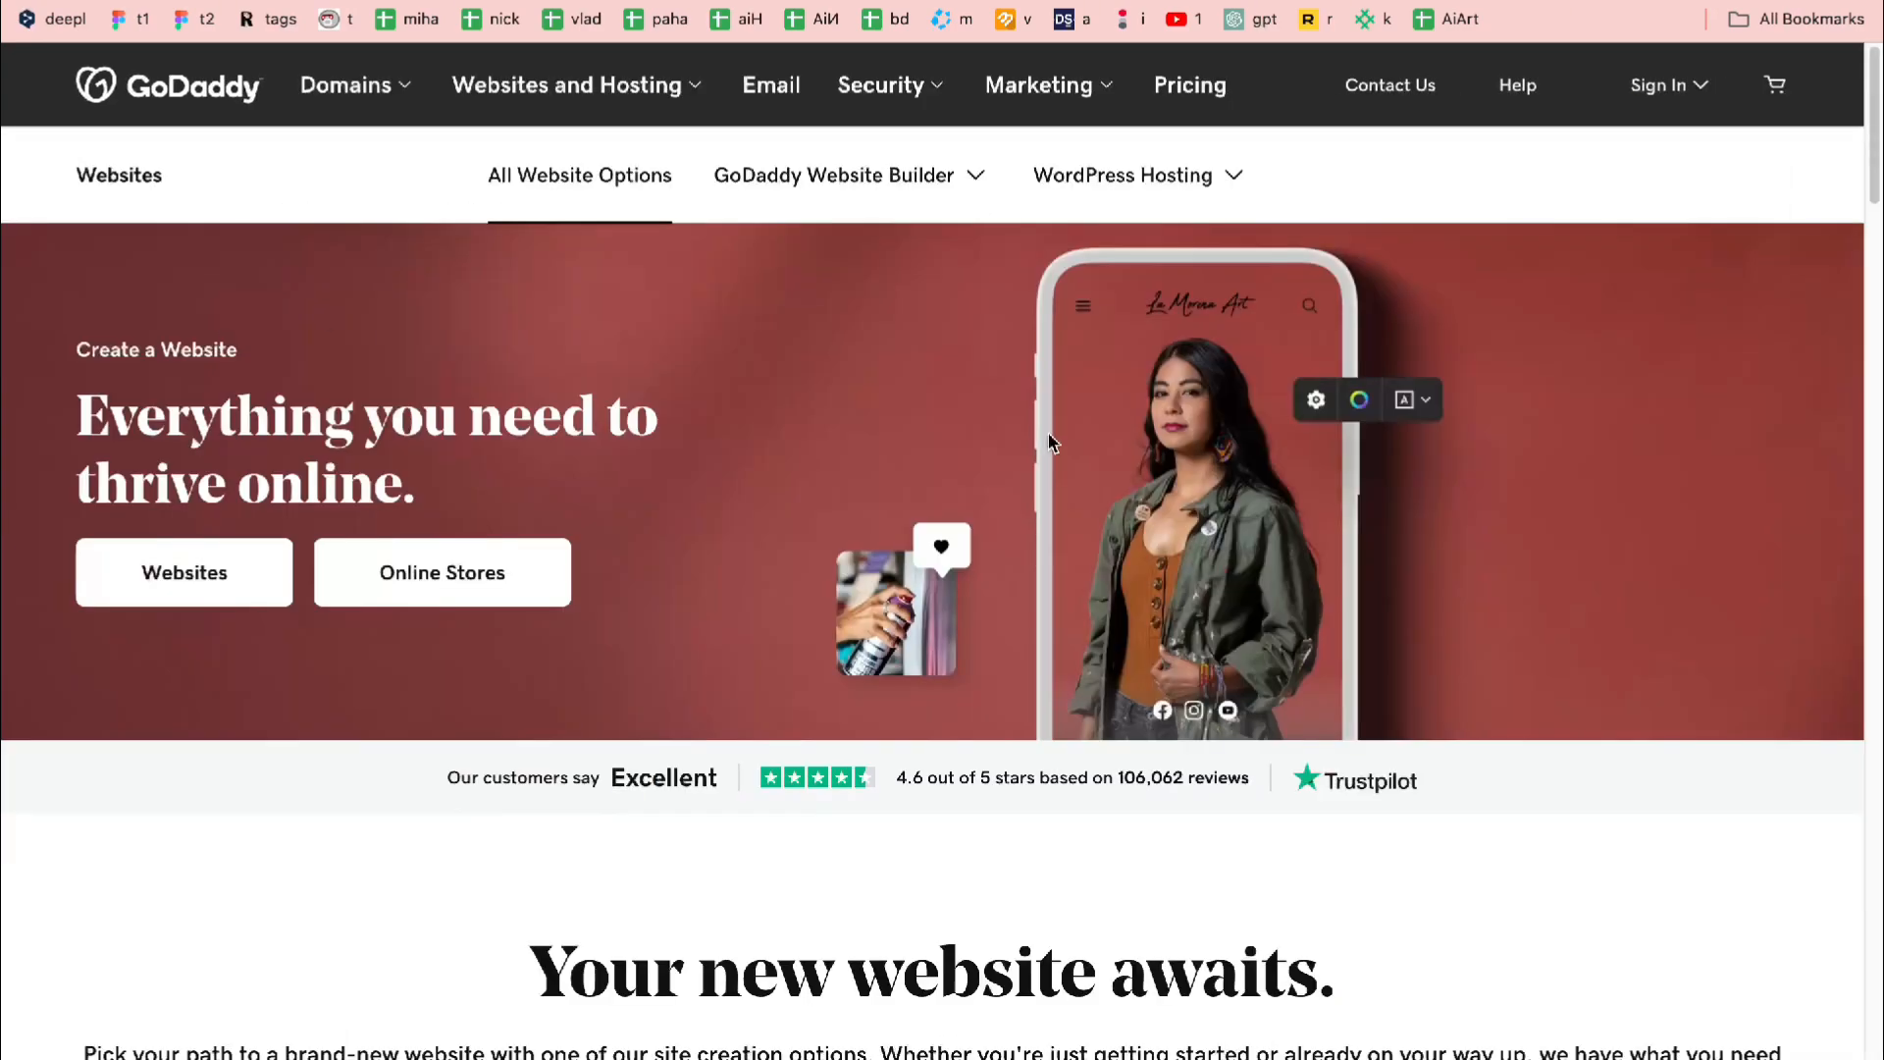
Scroll past 'Sell anything, everywhere' to the Marketing Tools Digital Marketing Suite
{"action": "scroll", "scroll_direction": "down", "scroll_amount": 3}
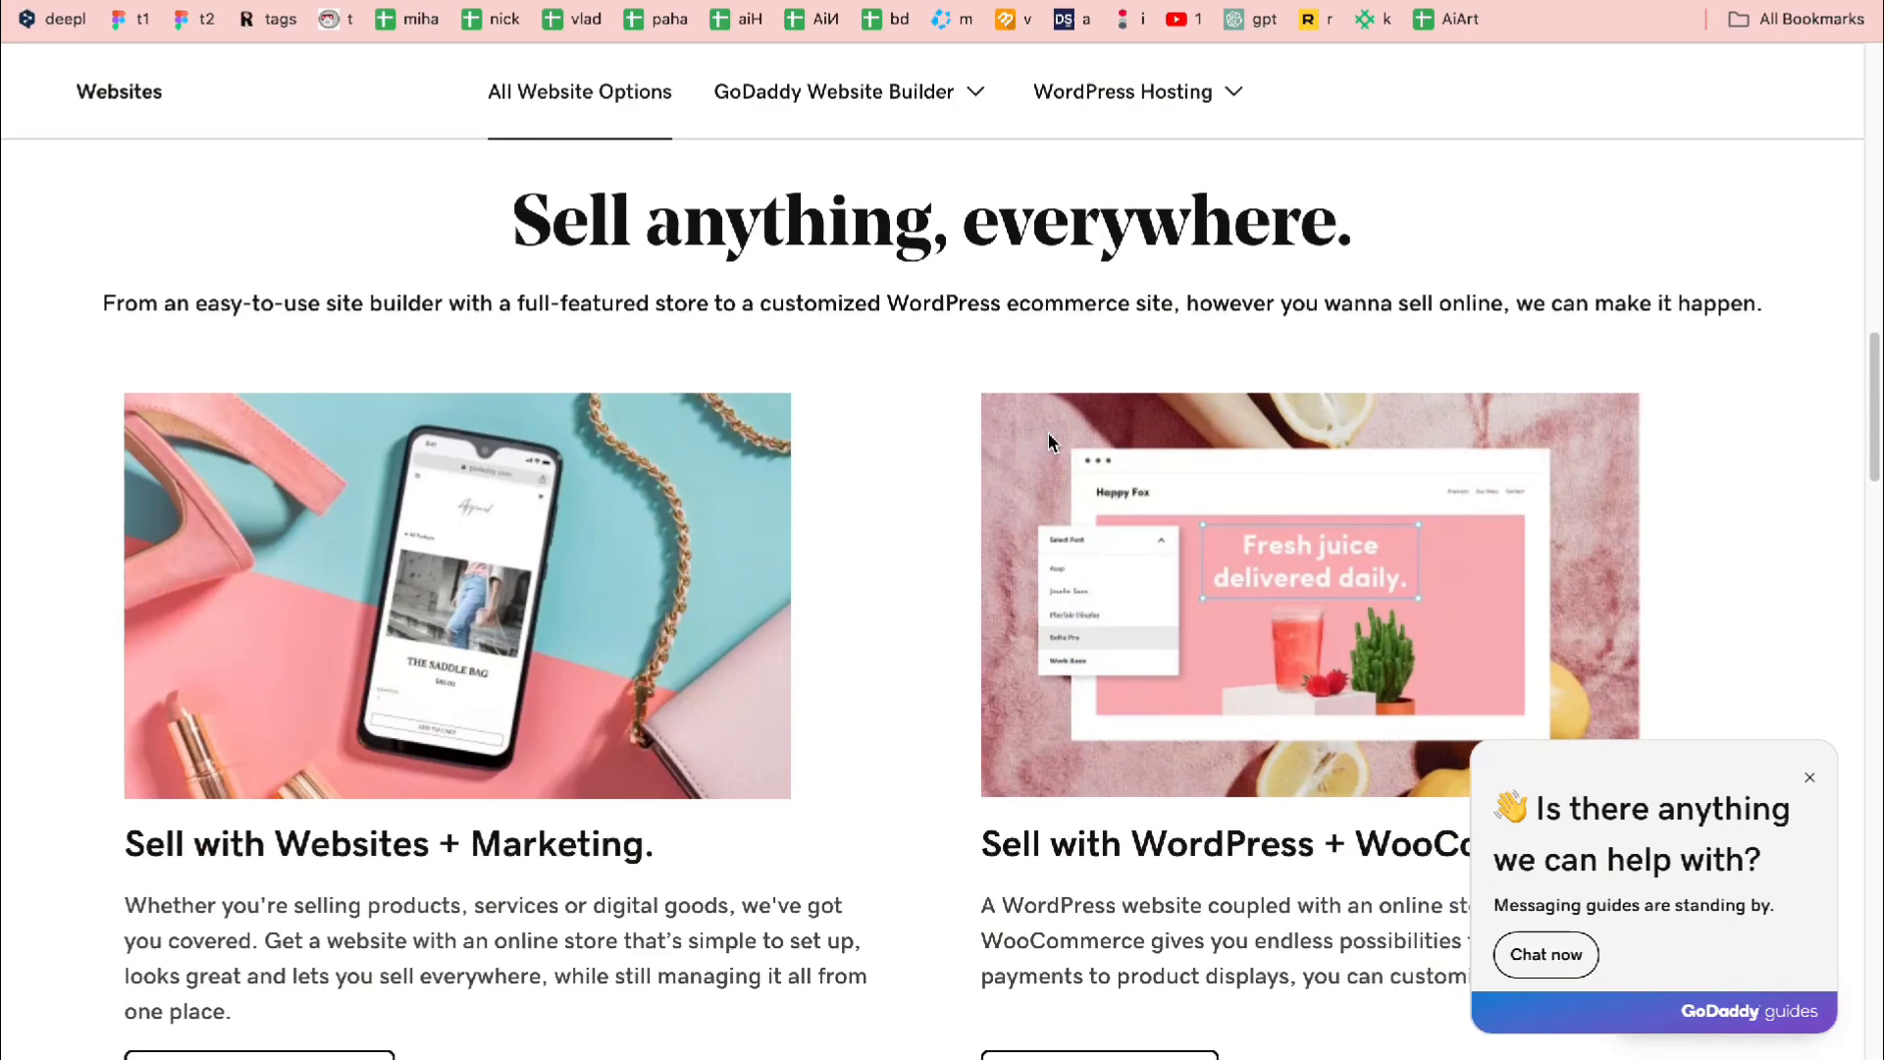
{"action": "scroll", "scroll_direction": "down", "scroll_amount": 3}
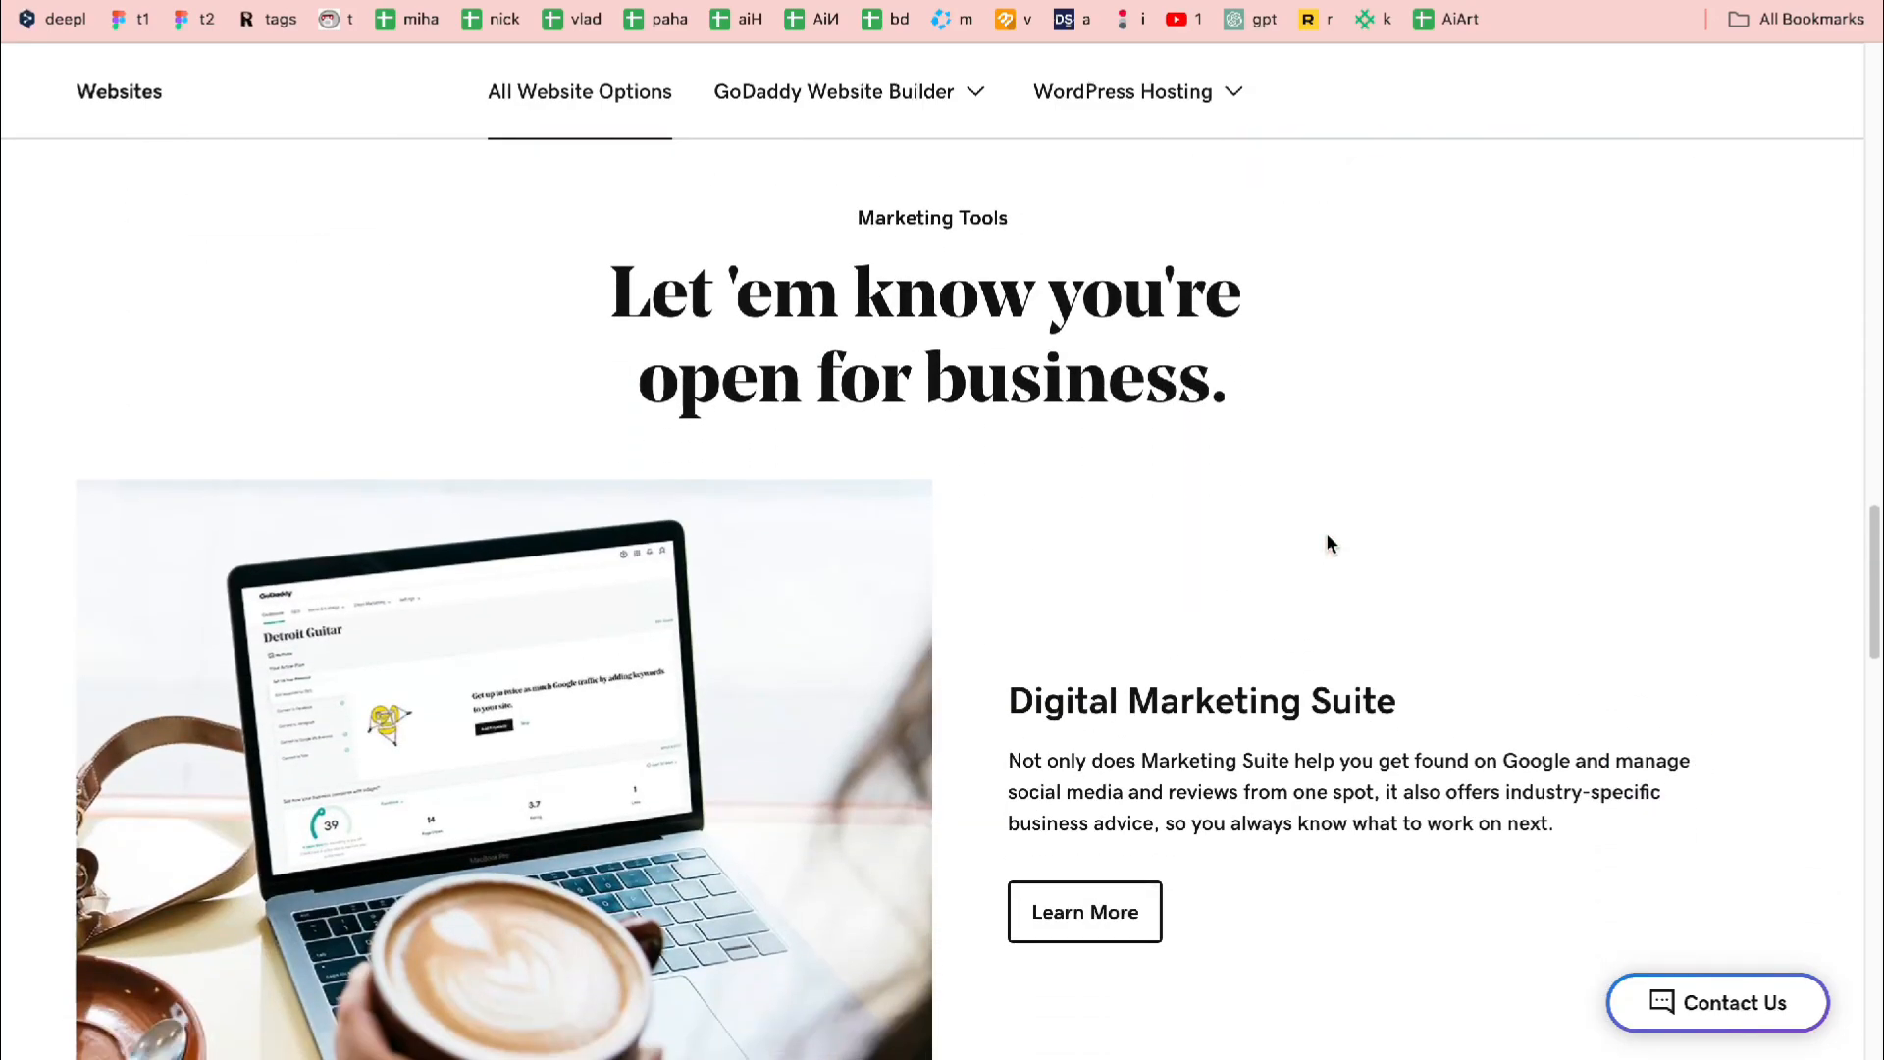